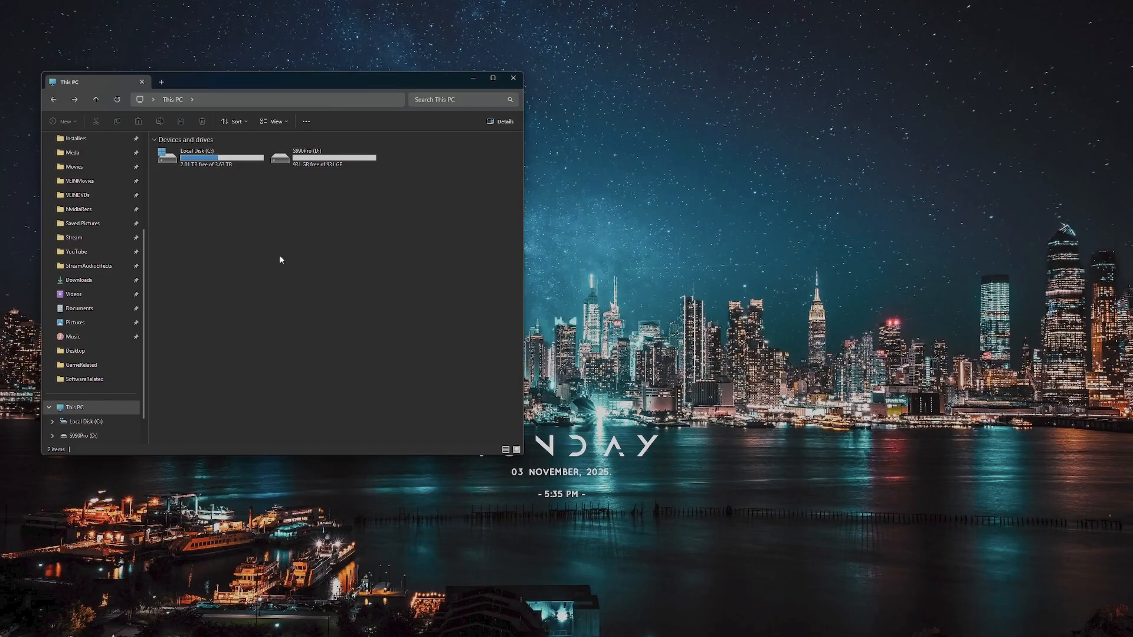
Browse from Local Disk (C:) through Steam > steamapps > common > Vein > Vein toward Content\Movies
click(210, 157)
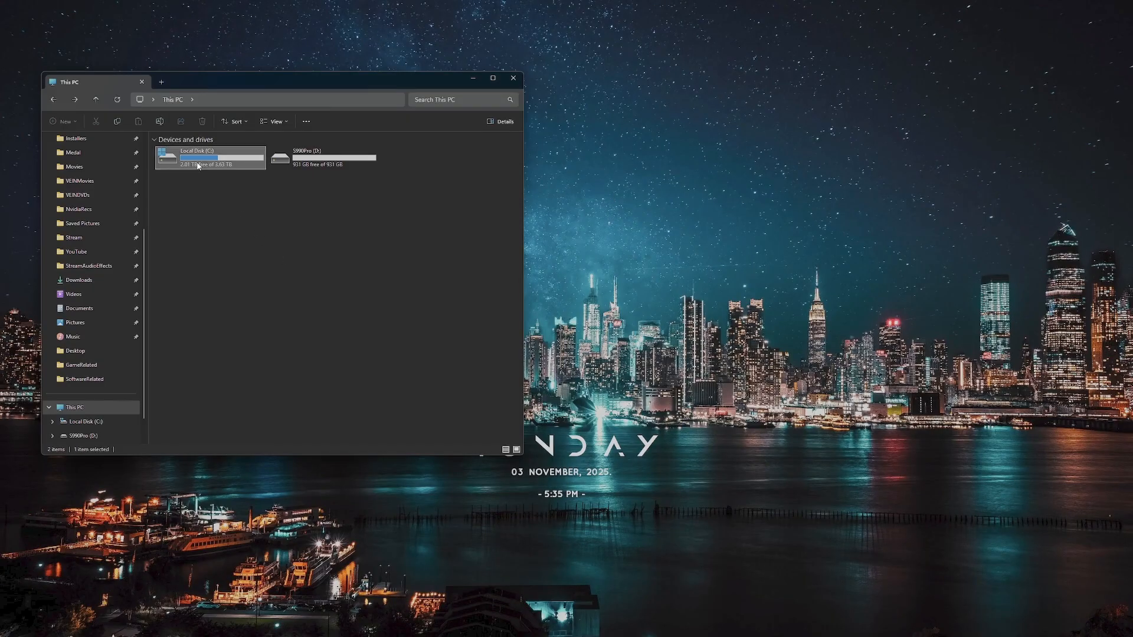
double_click(210, 157)
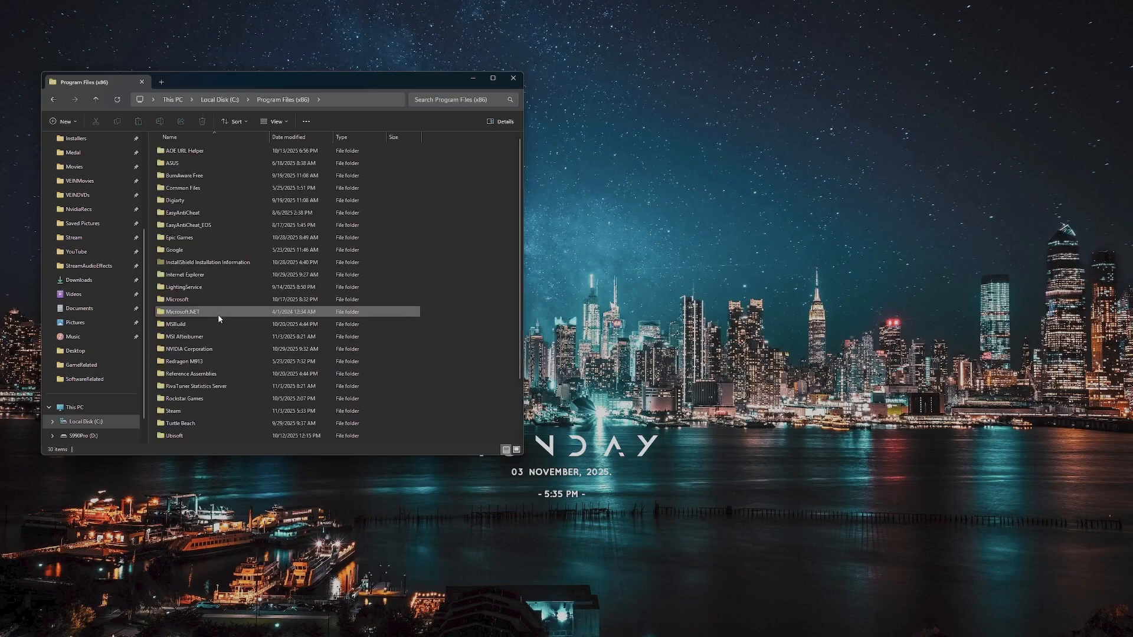
double_click(172, 411)
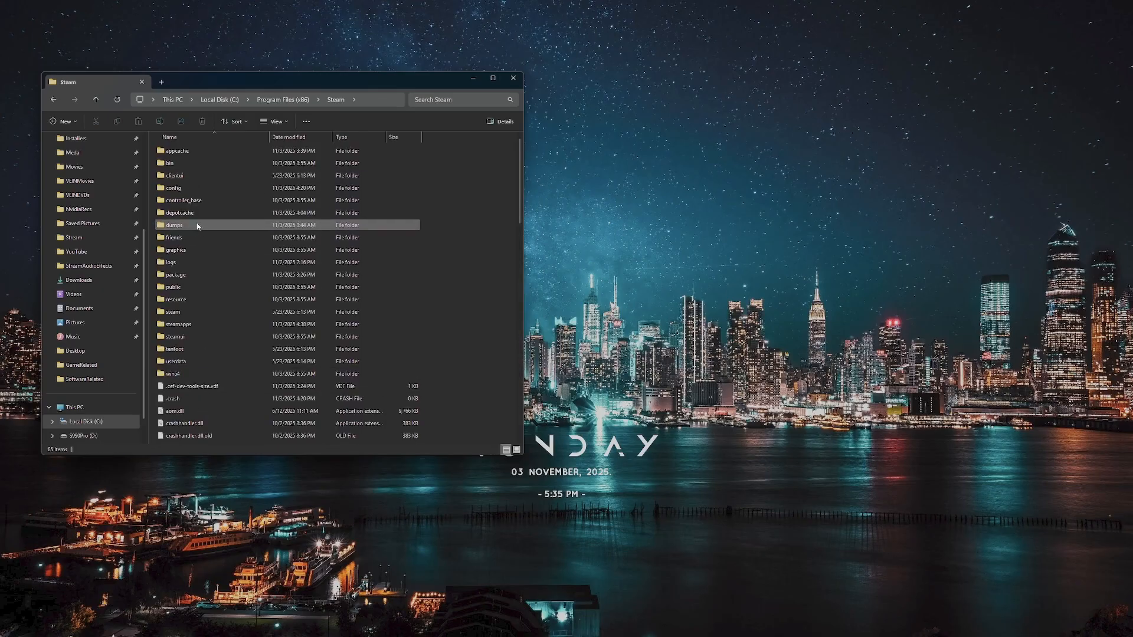
double_click(177, 323)
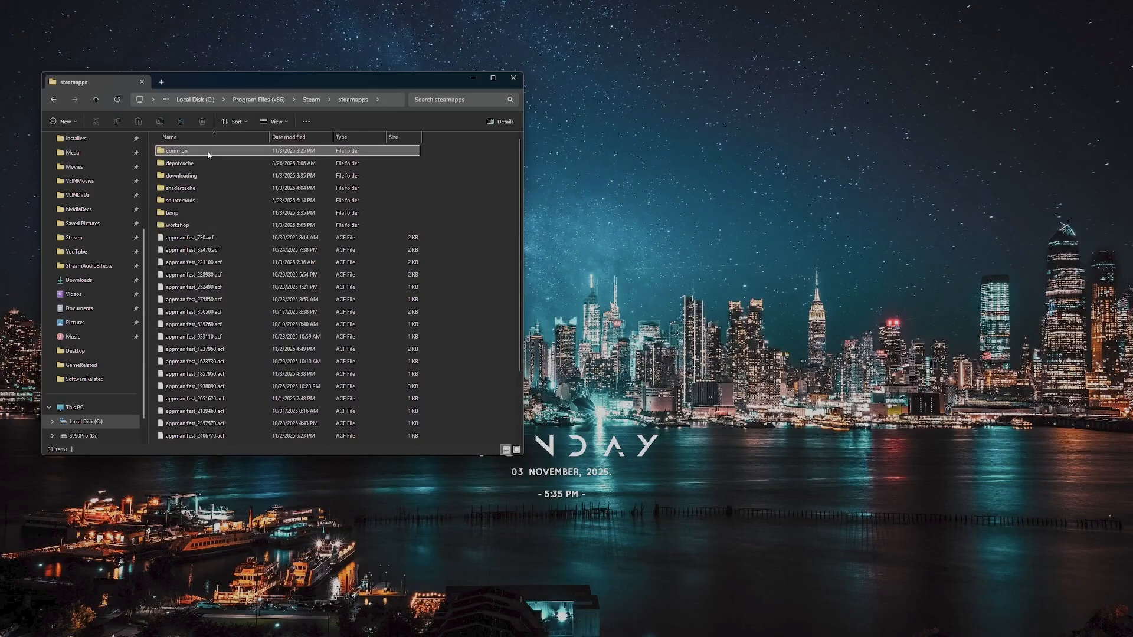
double_click(176, 150)
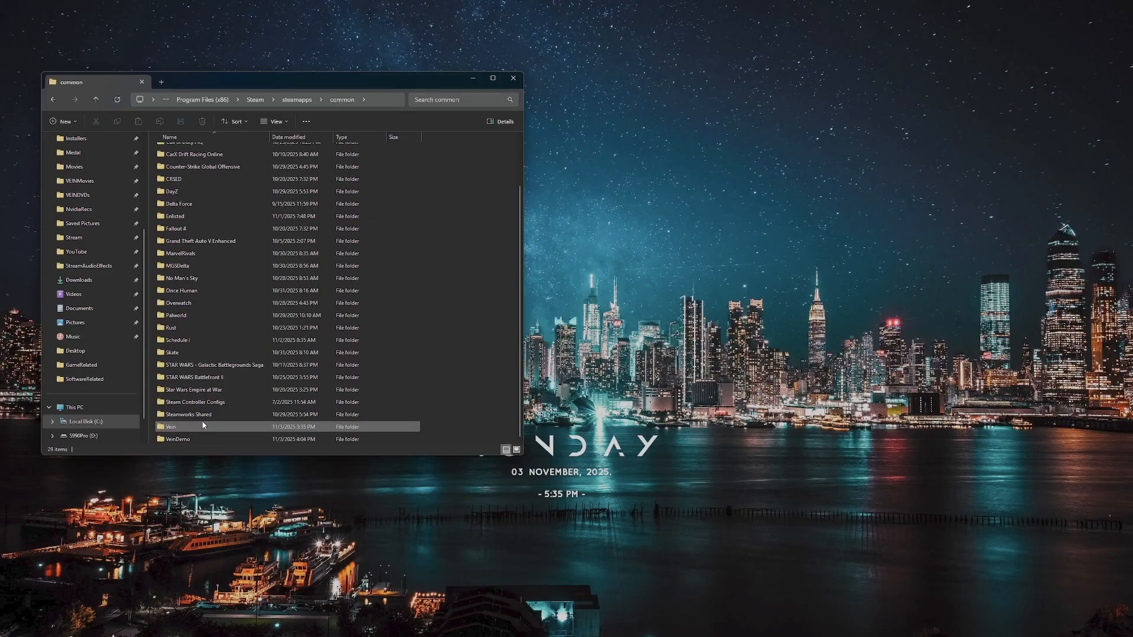
double_click(171, 427)
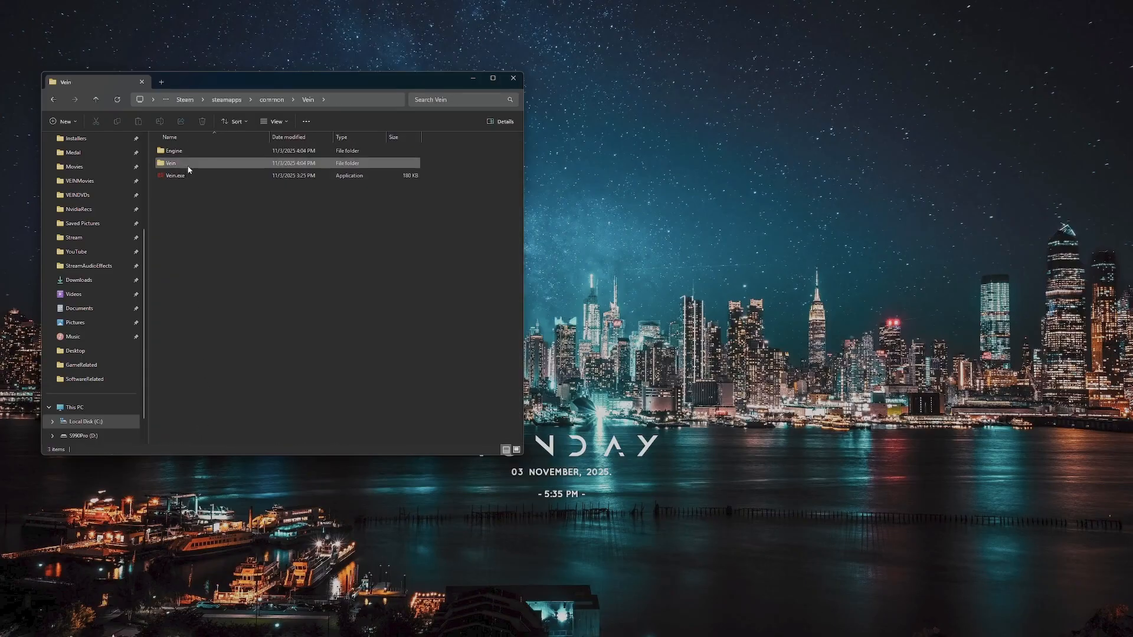
double_click(171, 163)
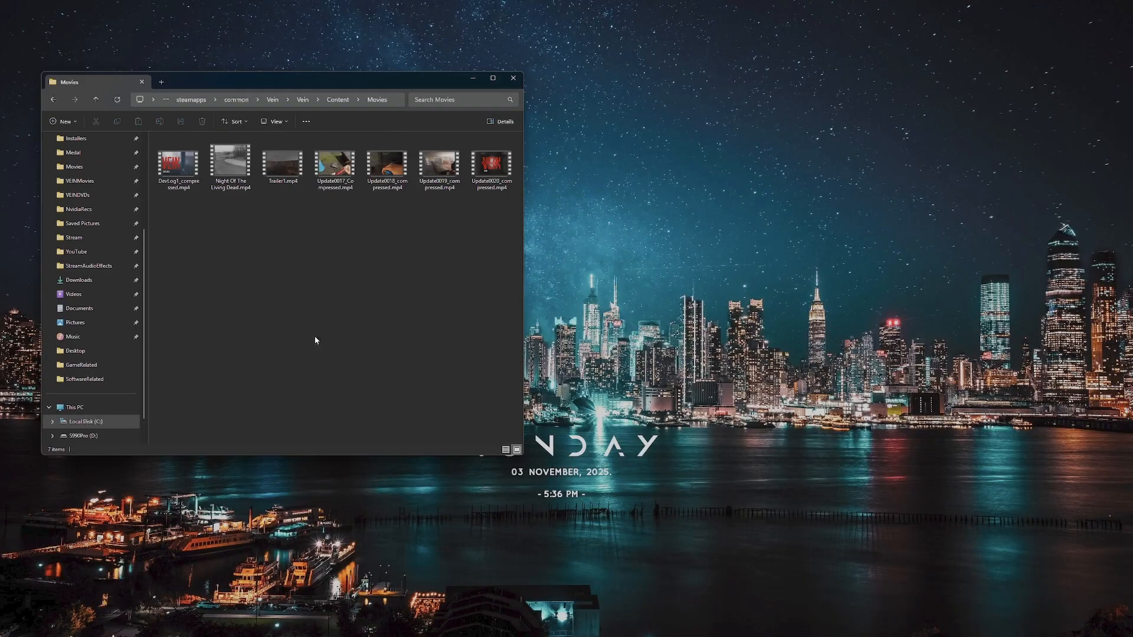
mouse_move(448, 279)
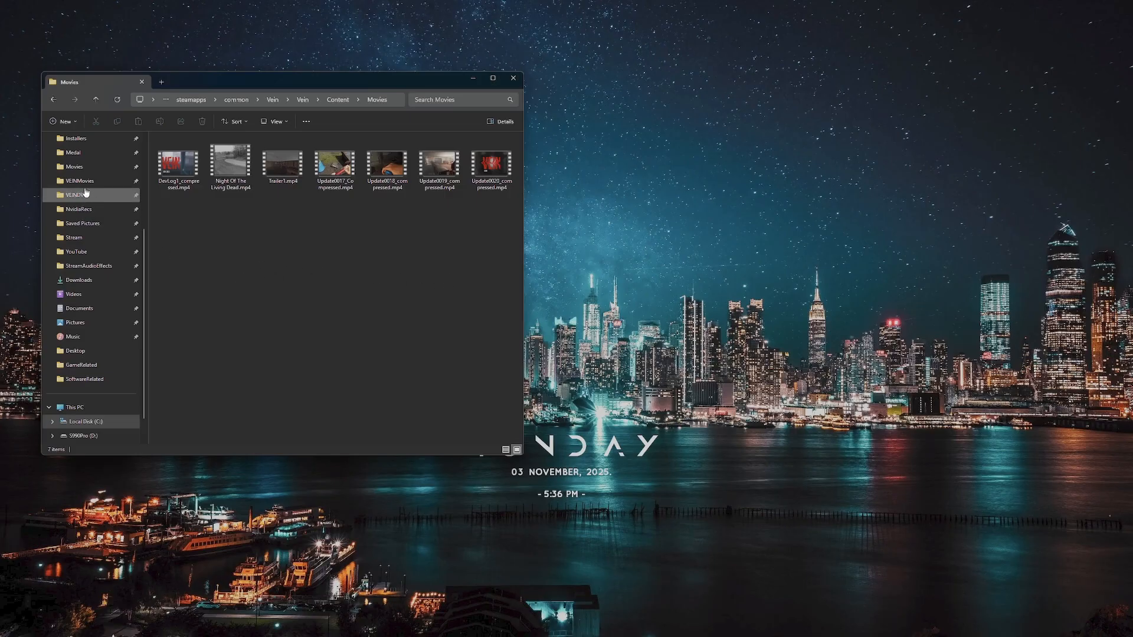
Paste the seven cut MP4s into VEINMovies, verify them, and return to the empty Movies folder
click(79, 180)
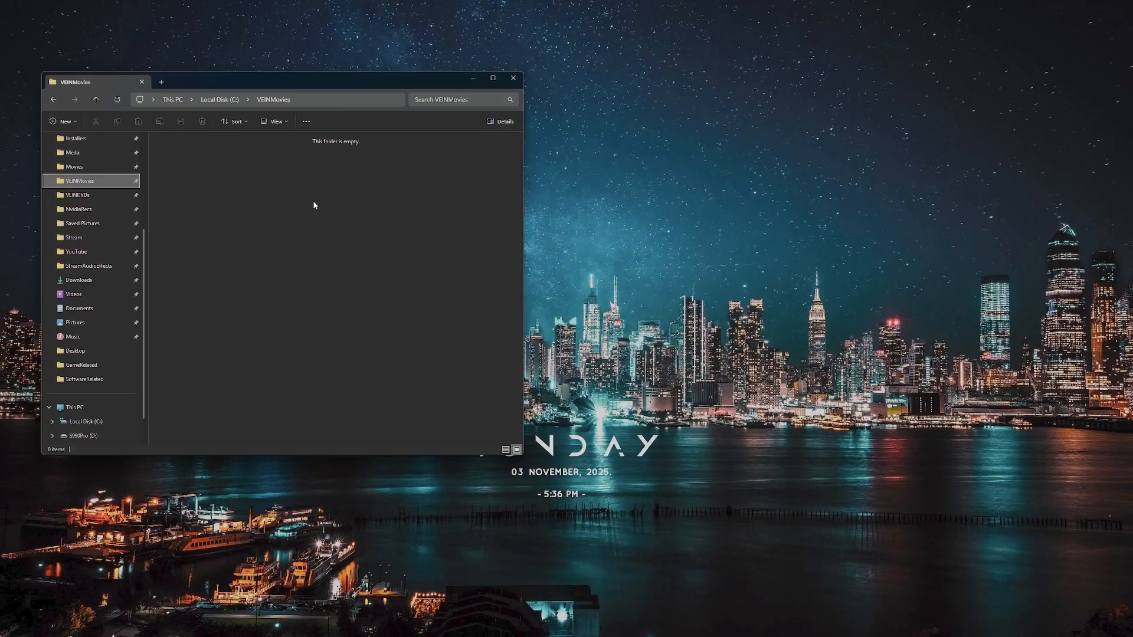
click(73, 167)
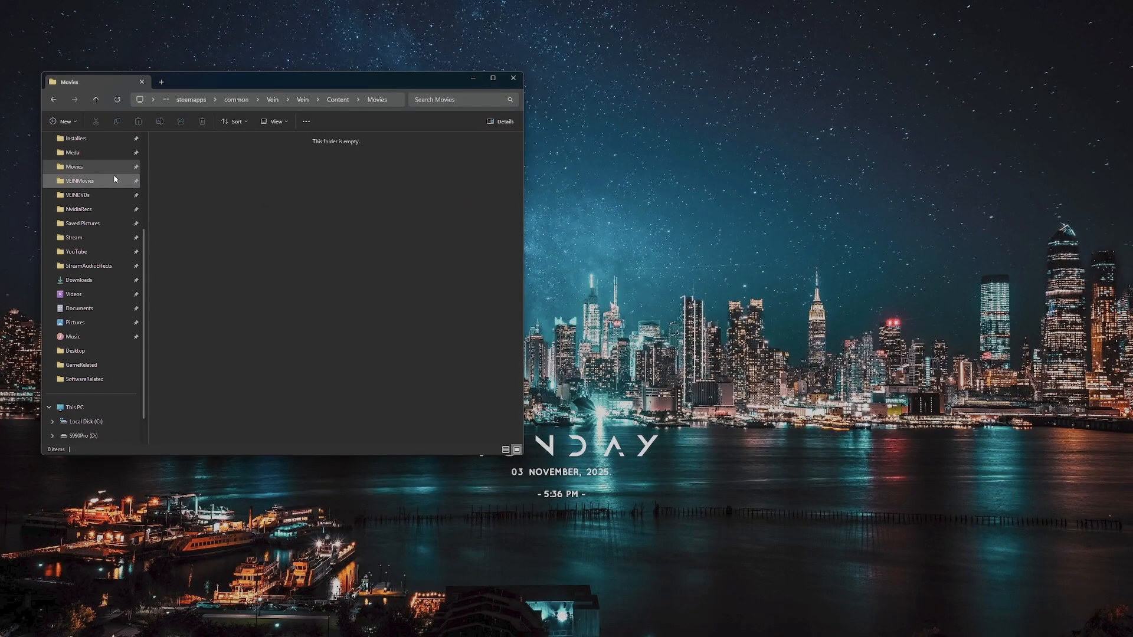
click(79, 180)
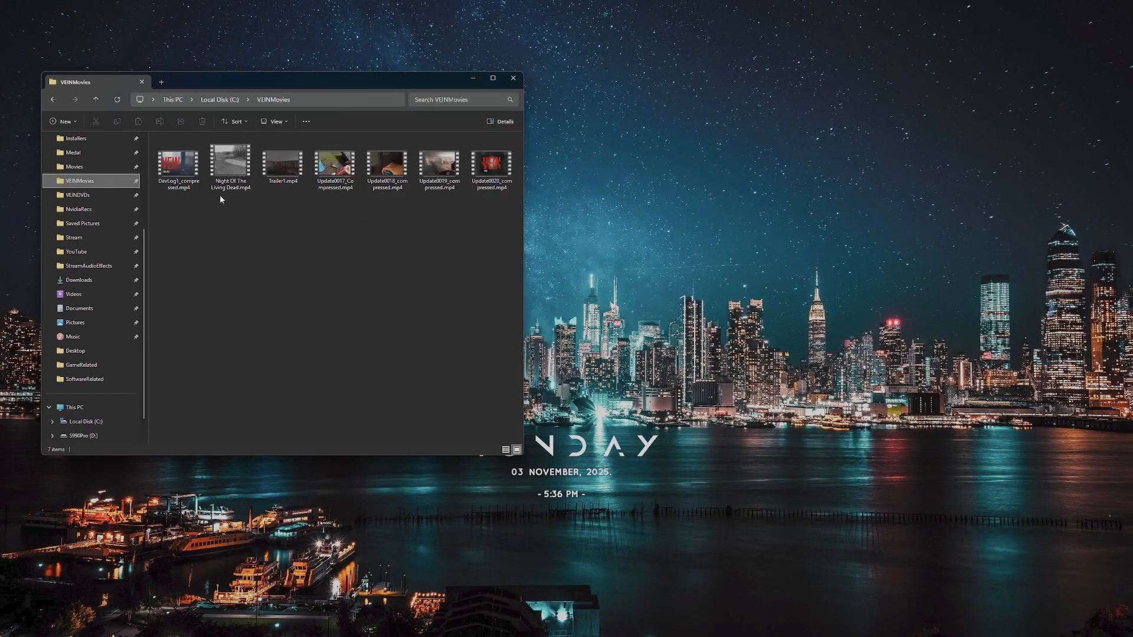
click(73, 166)
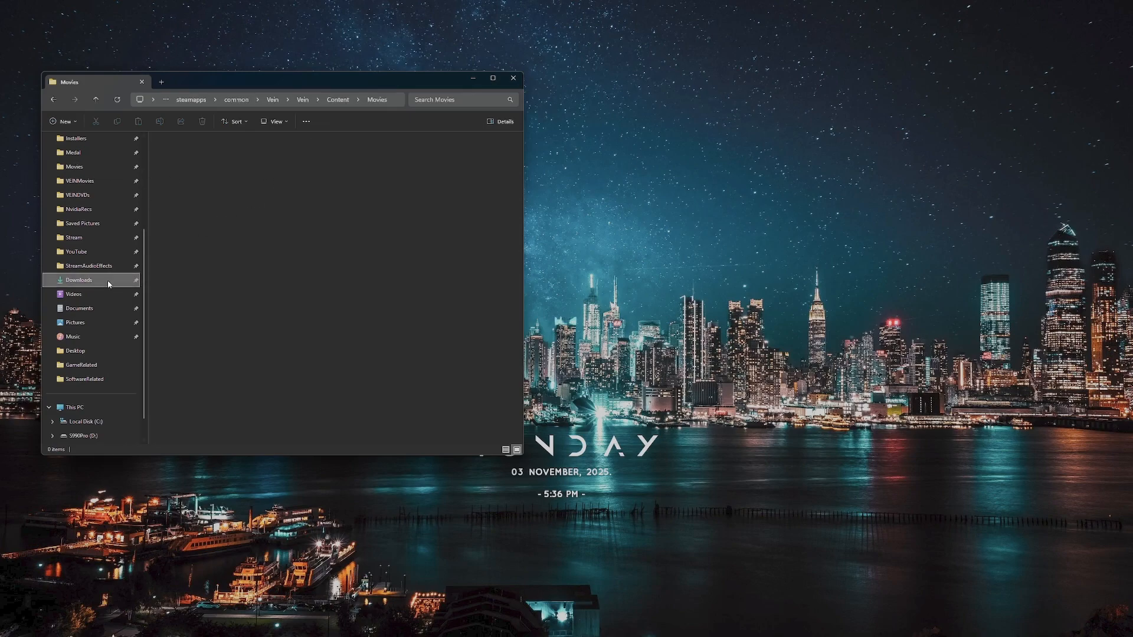
Copy the five custom MP4s from Downloads into Vein's Movies folder
click(78, 279)
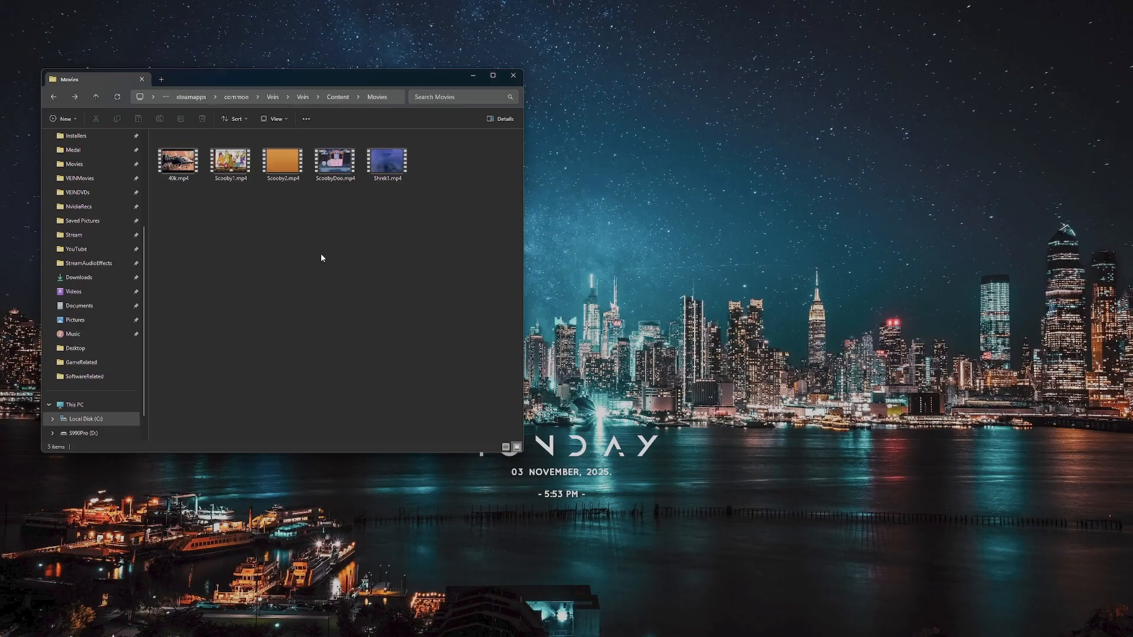
click(231, 159)
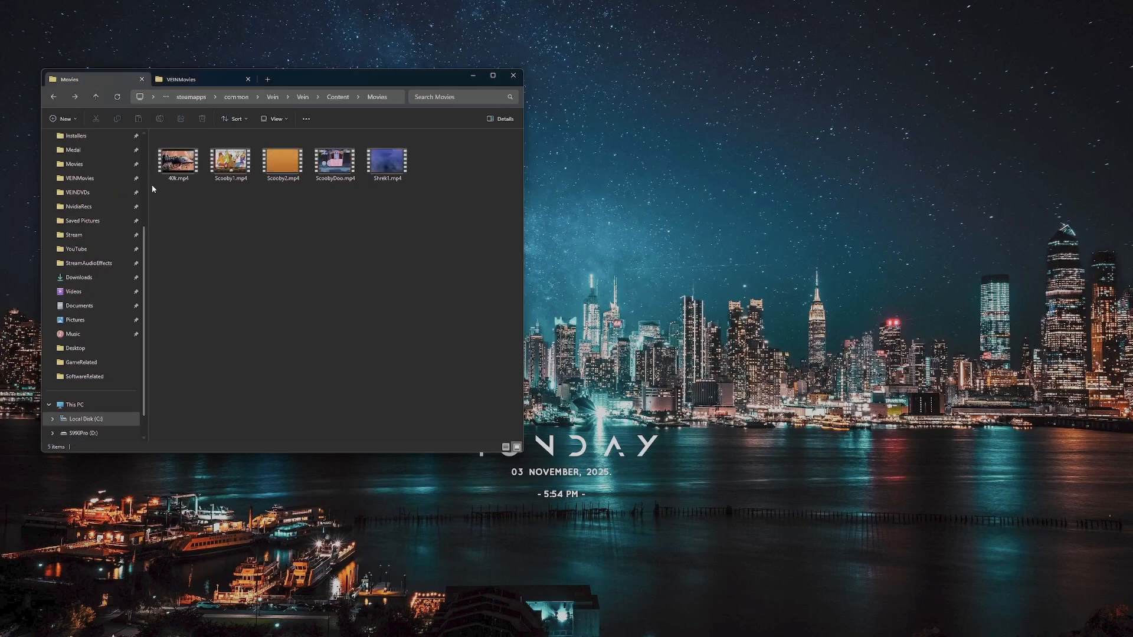
click(177, 160)
text(Night Of The Living Dead)
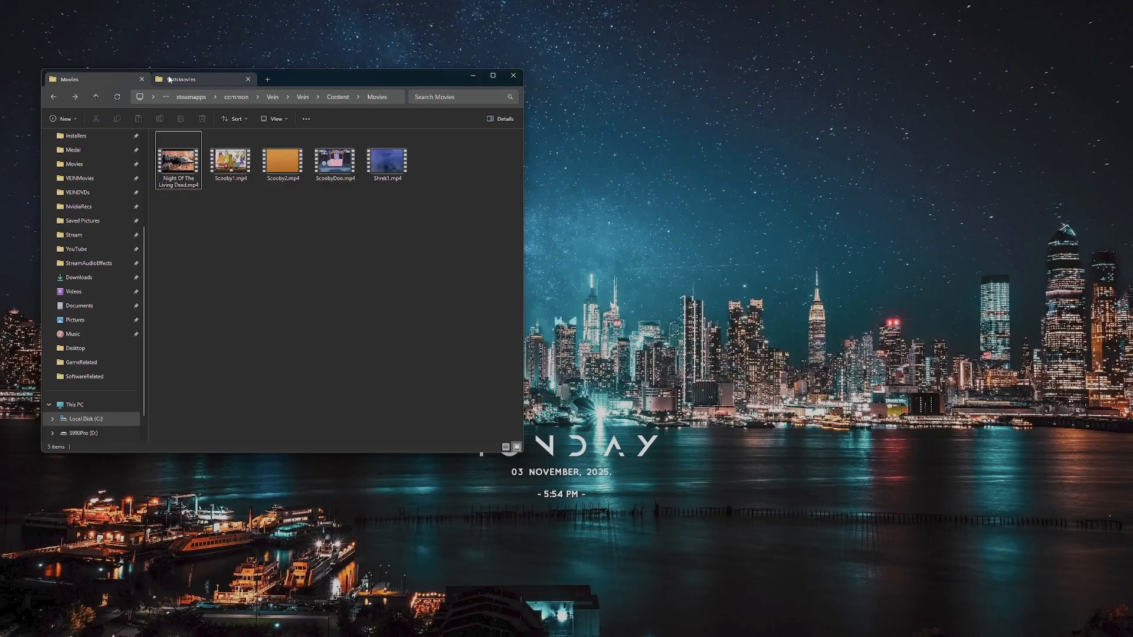
click(197, 79)
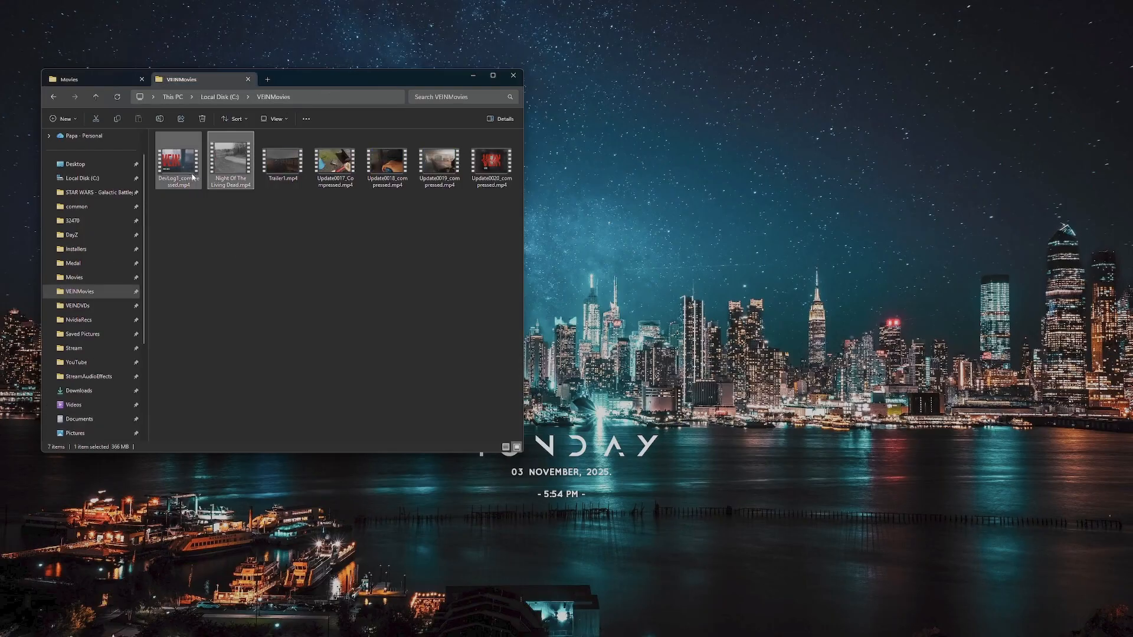
click(282, 160)
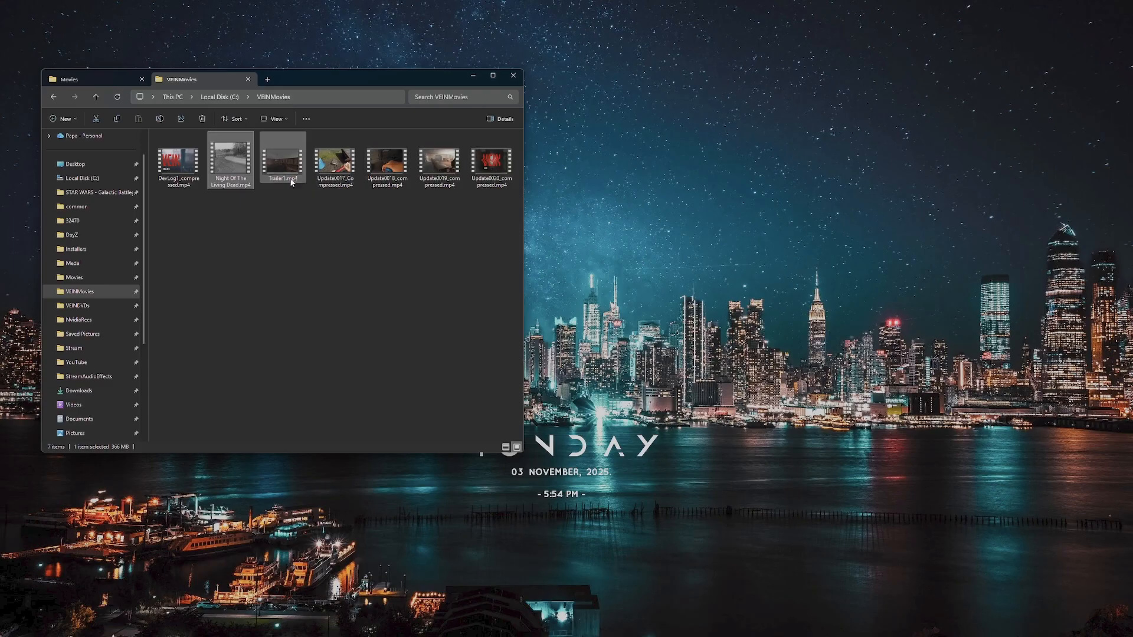
click(177, 157)
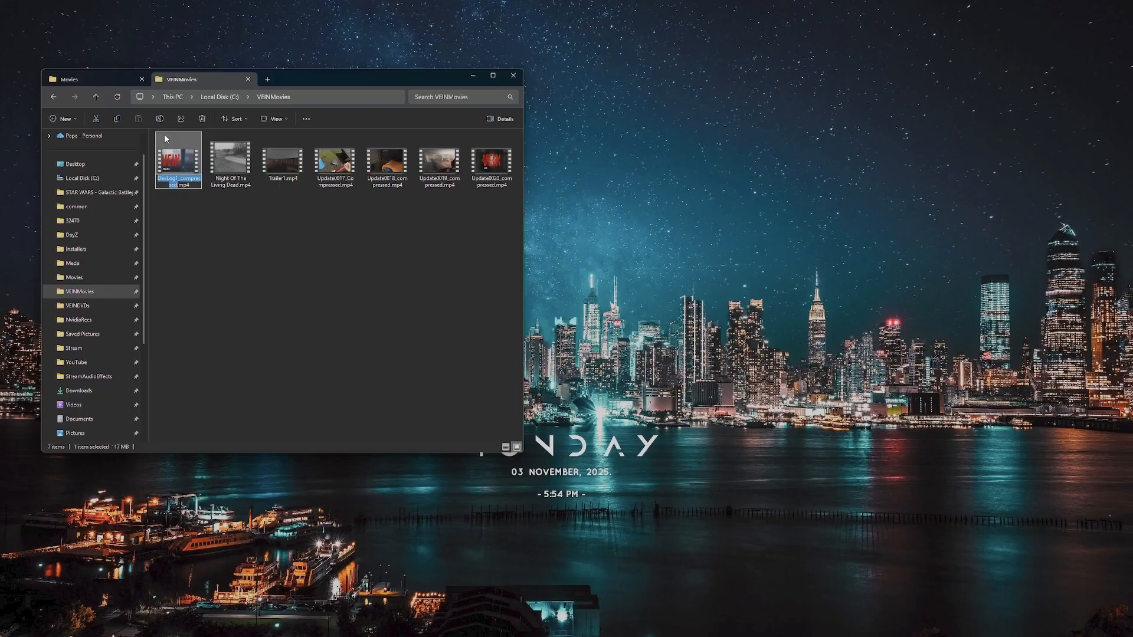
mouse_move(152, 182)
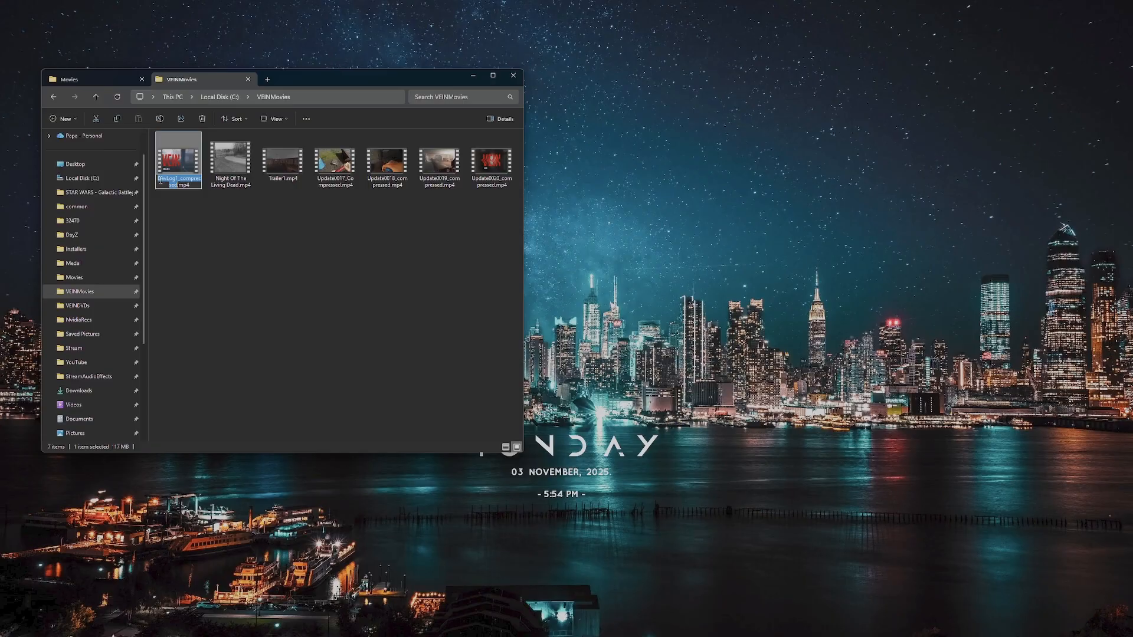
mouse_move(307, 178)
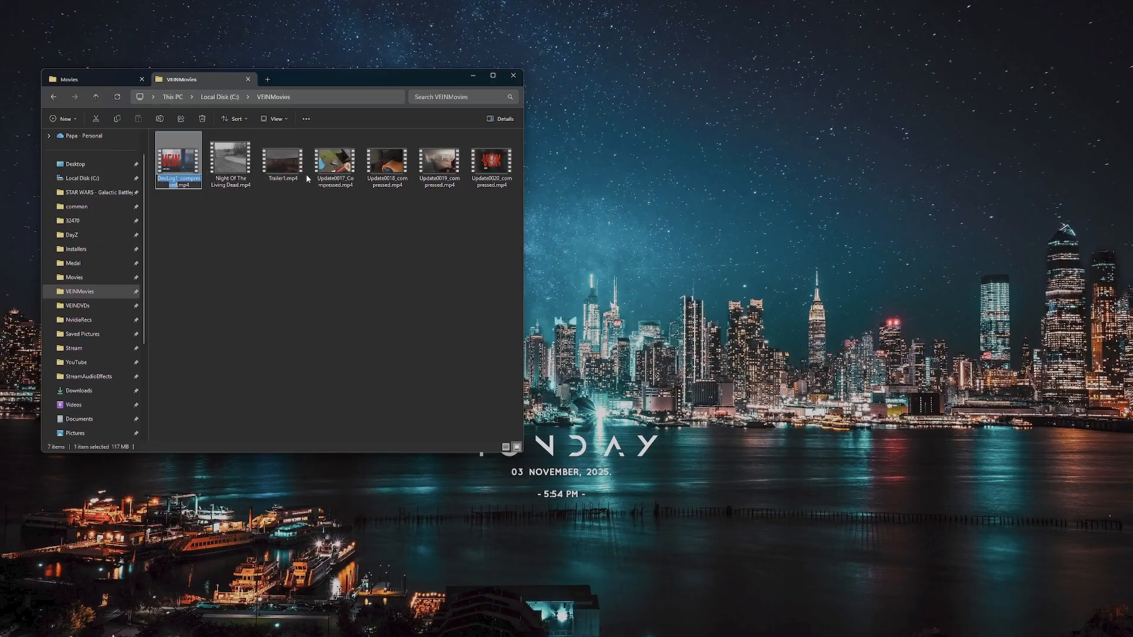
mouse_move(307, 187)
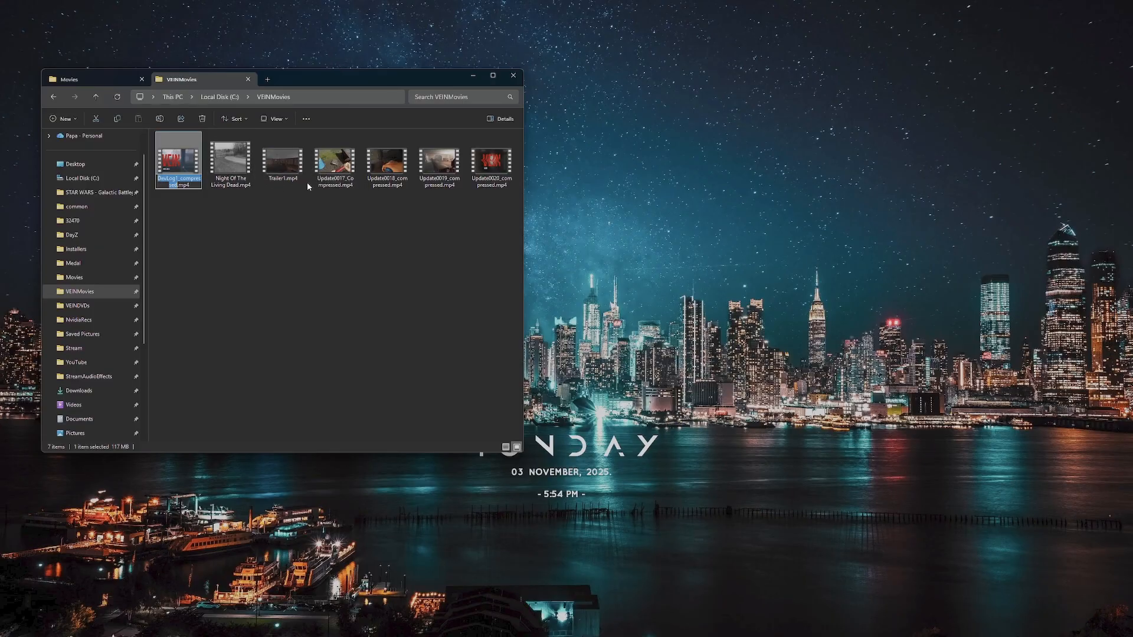
mouse_move(157, 98)
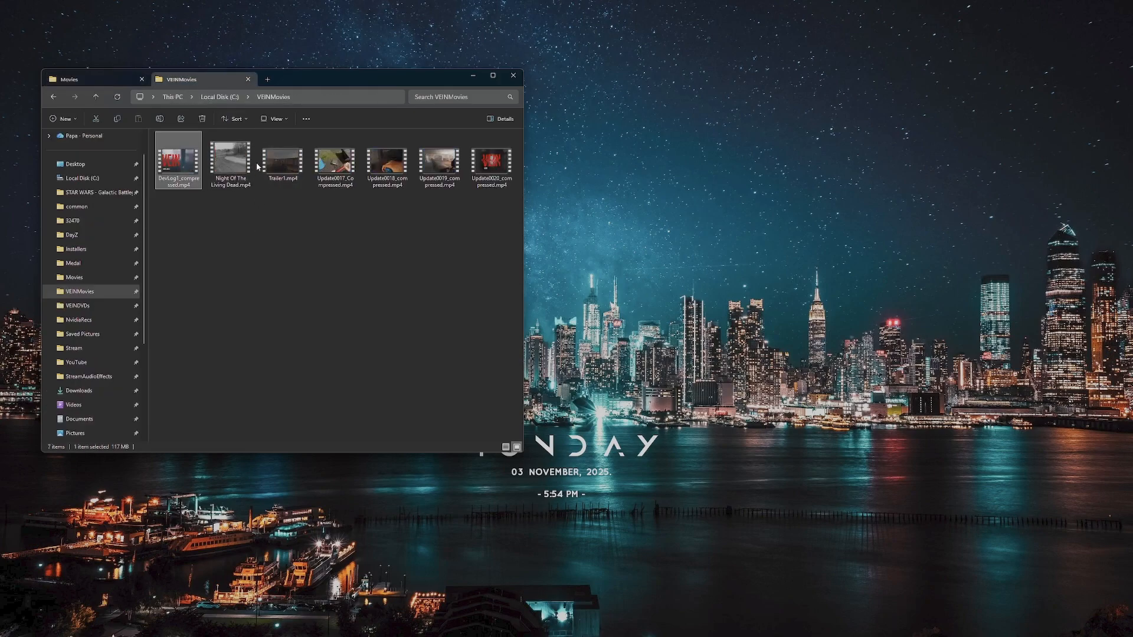
click(282, 157)
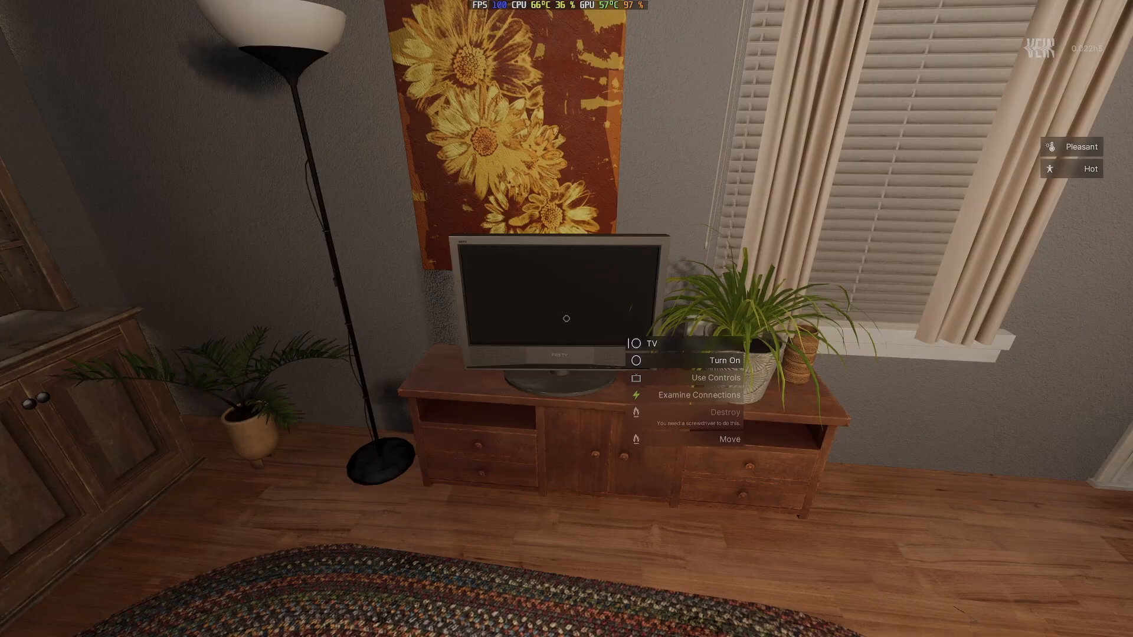
Turn on the TV and insert the Dev Log 1 disc to play it
key(tab)
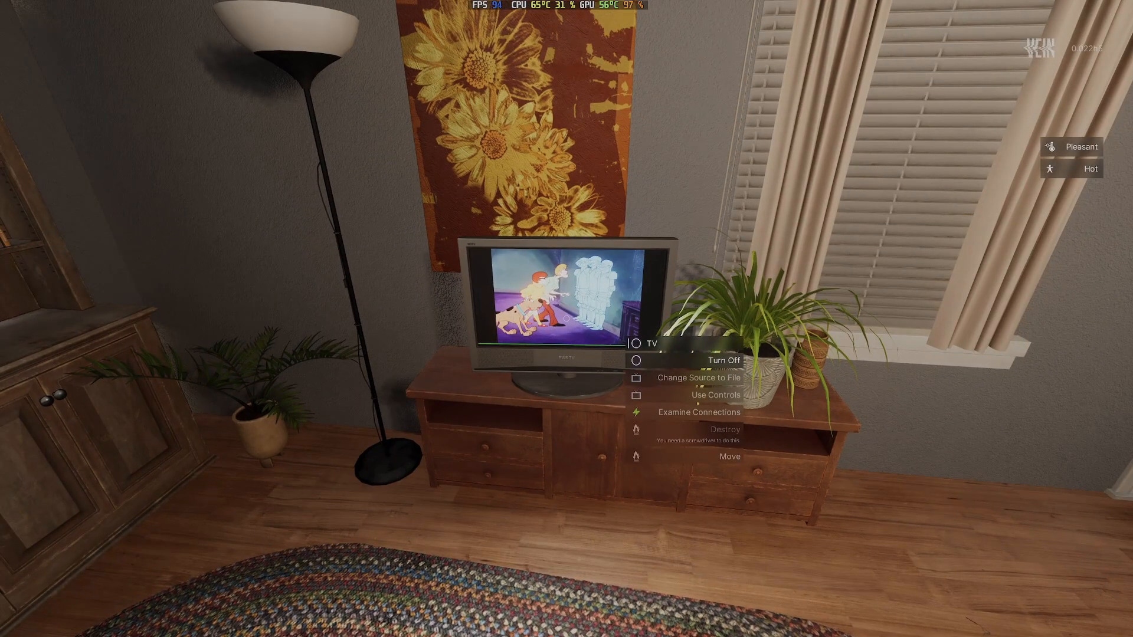
click(717, 396)
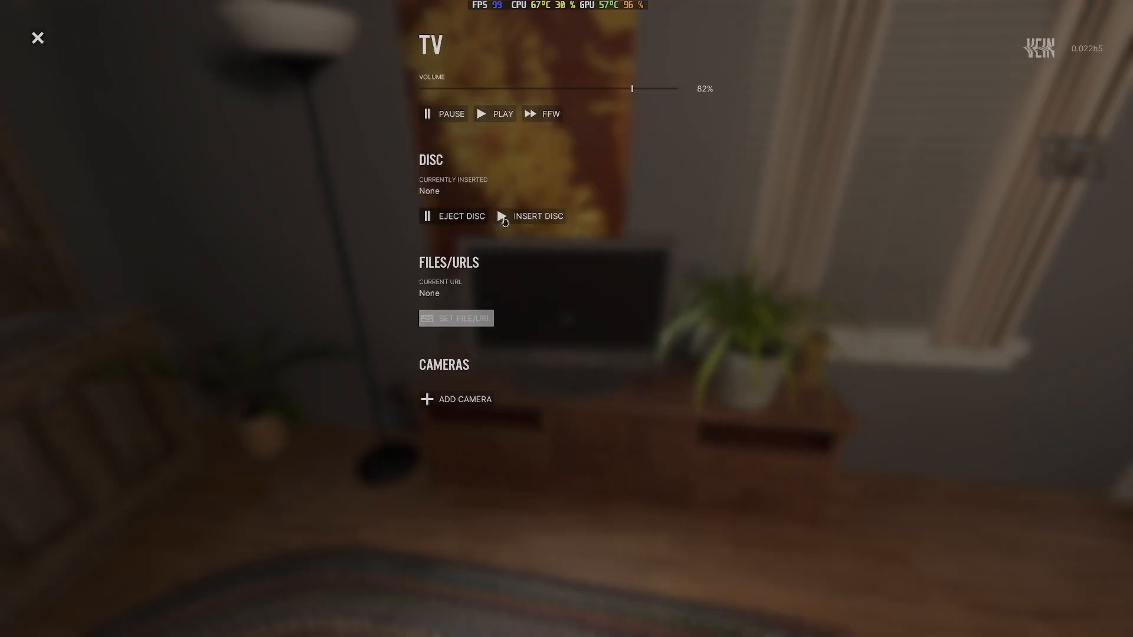
click(538, 216)
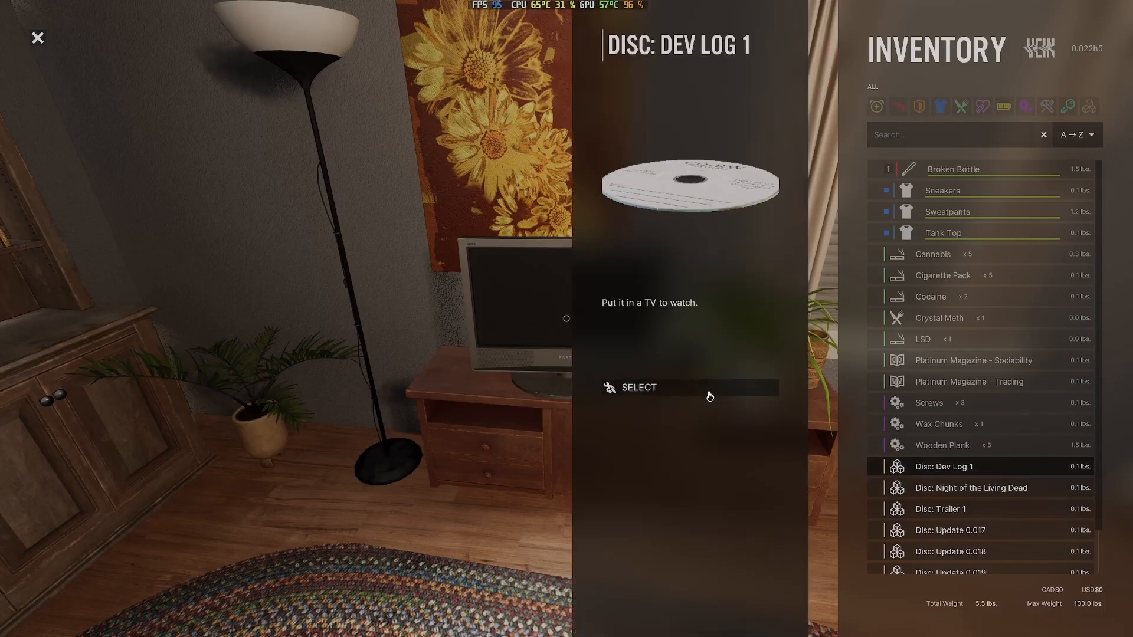
click(639, 387)
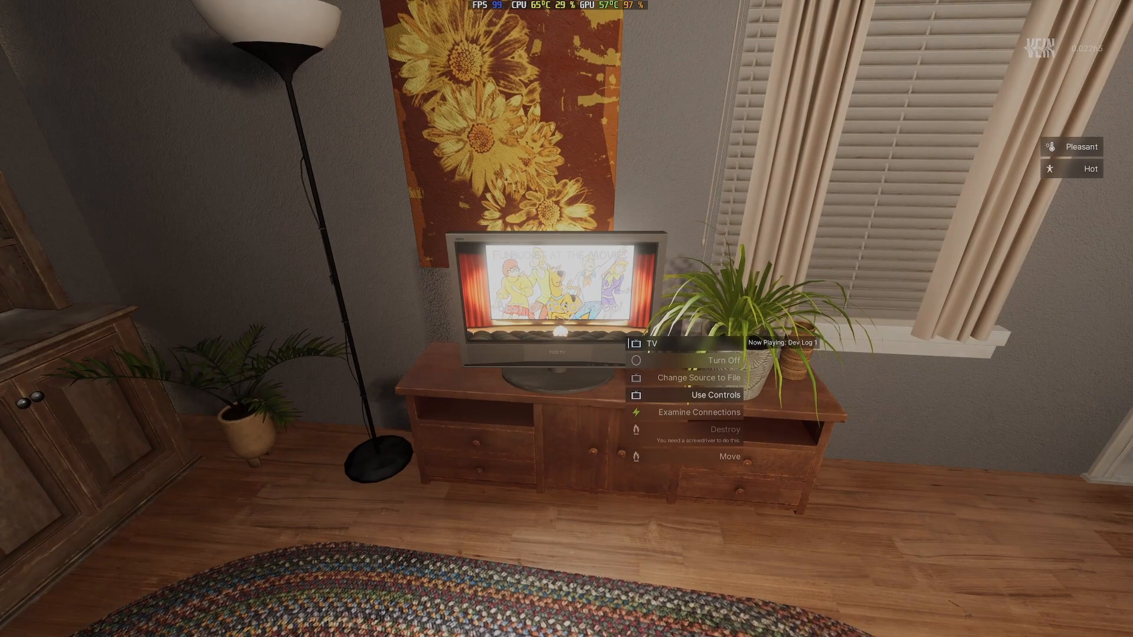
Insert and play the Night of the Living Dead disc
click(707, 394)
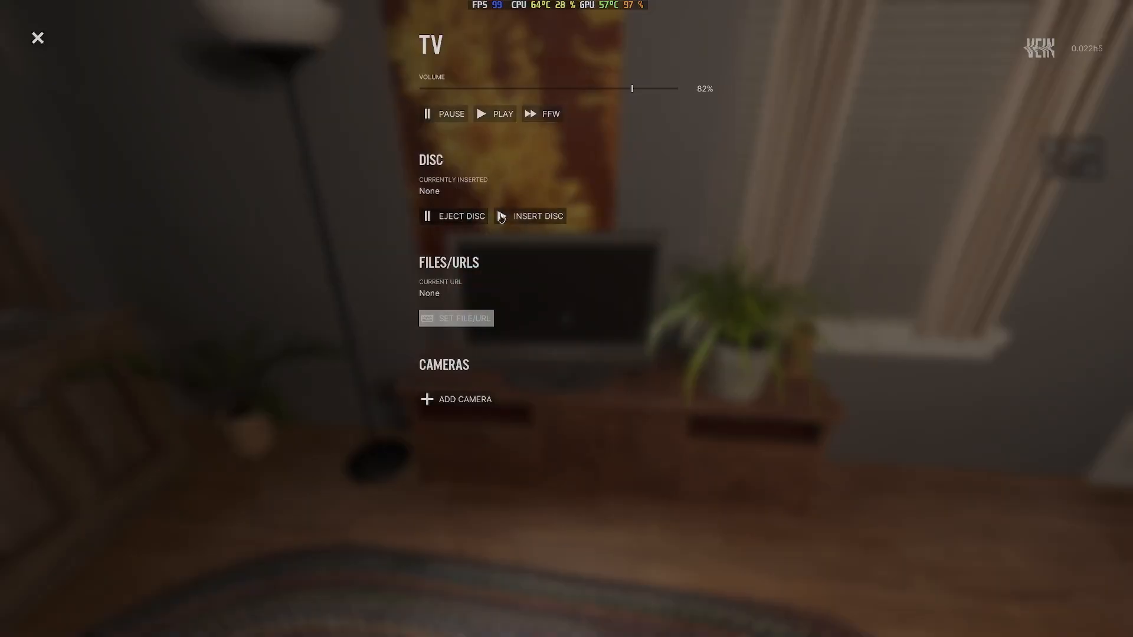
click(539, 216)
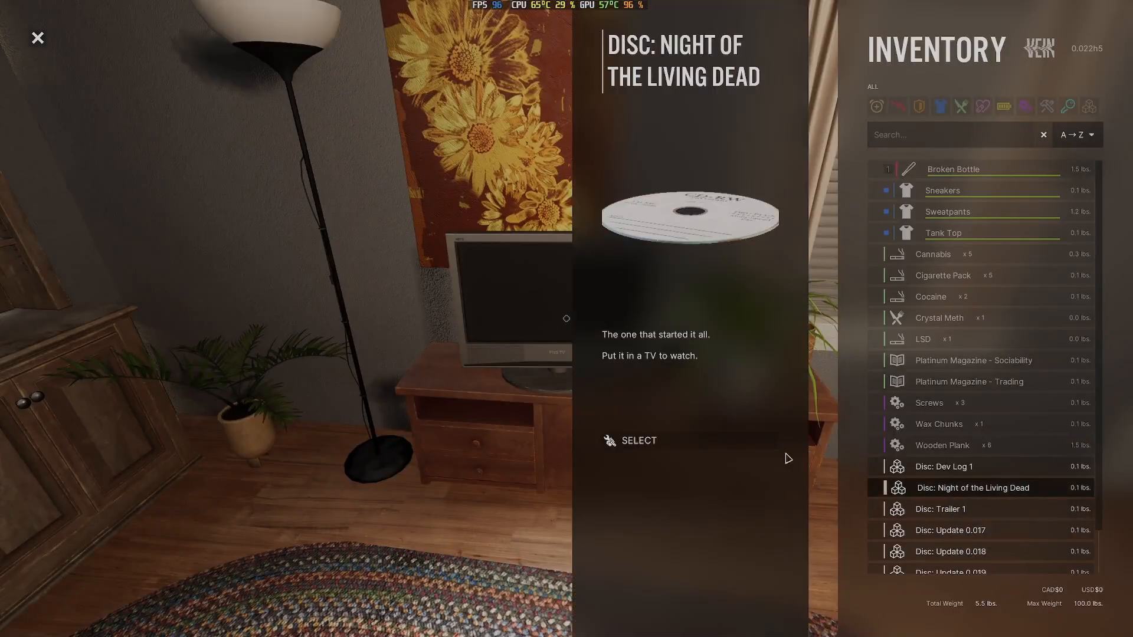
click(636, 441)
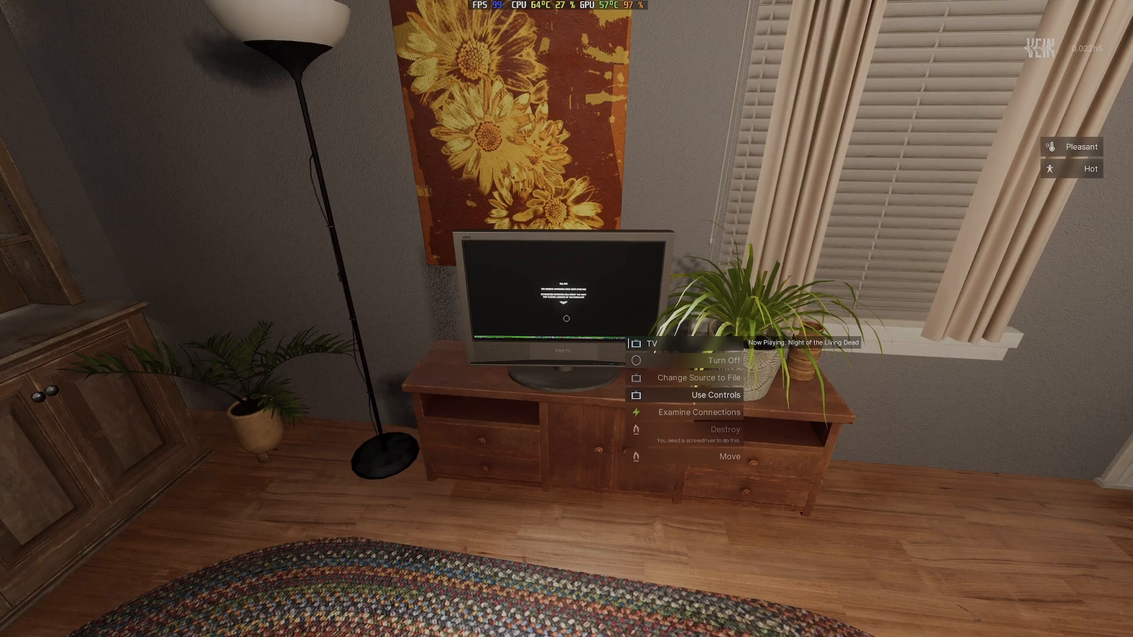
Insert and play the Trailer 1 disc, showing the custom Scooby-Doo clip
click(716, 395)
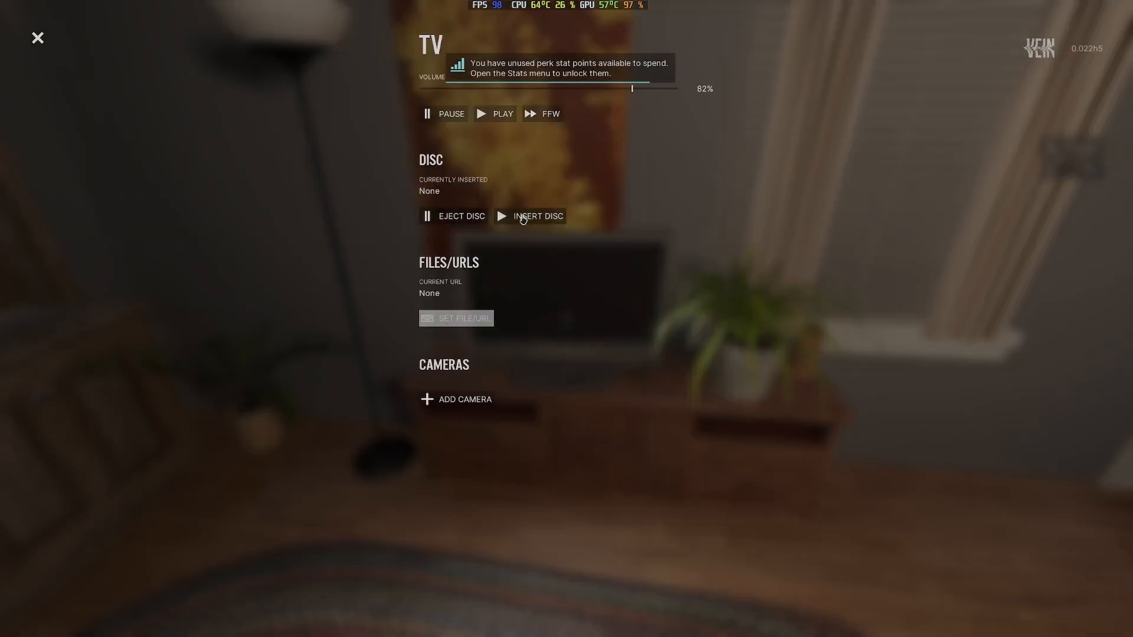
click(538, 216)
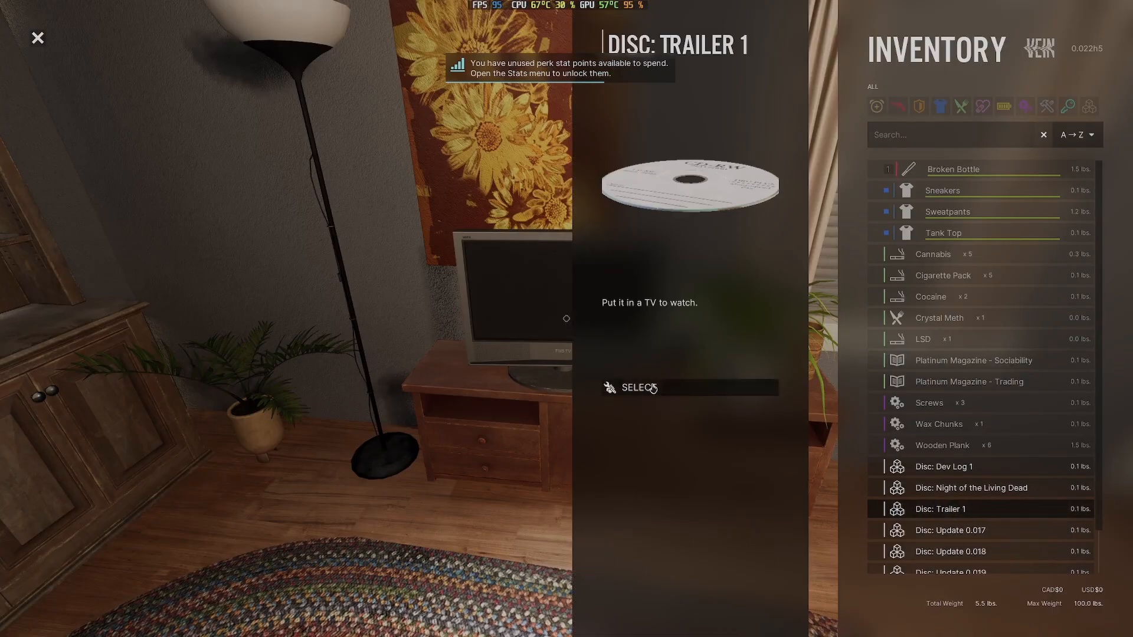
click(652, 389)
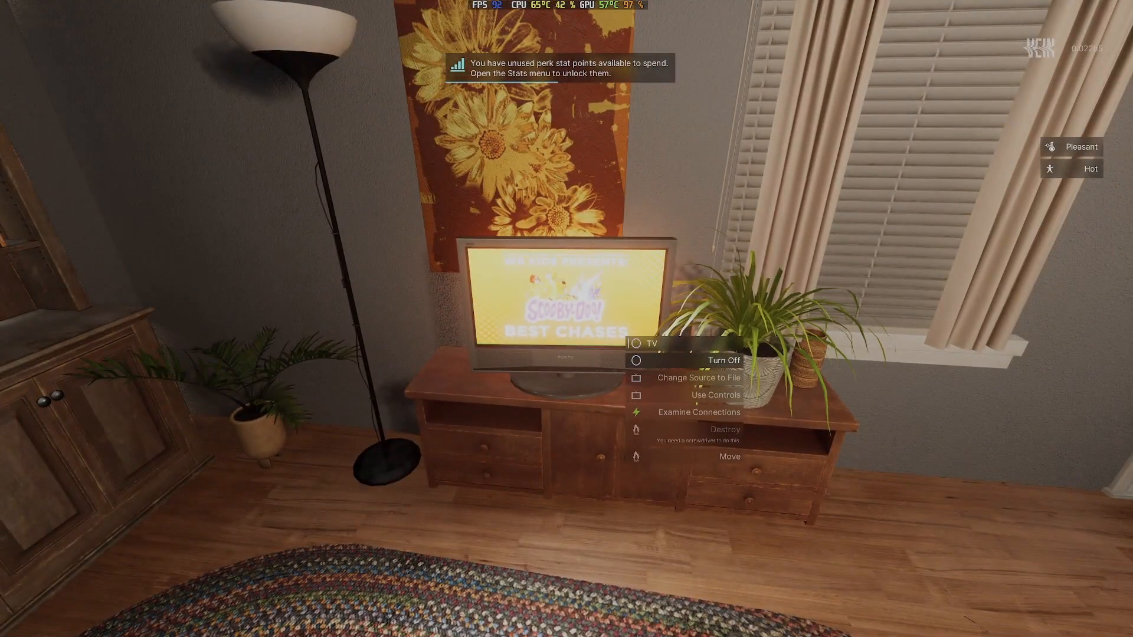